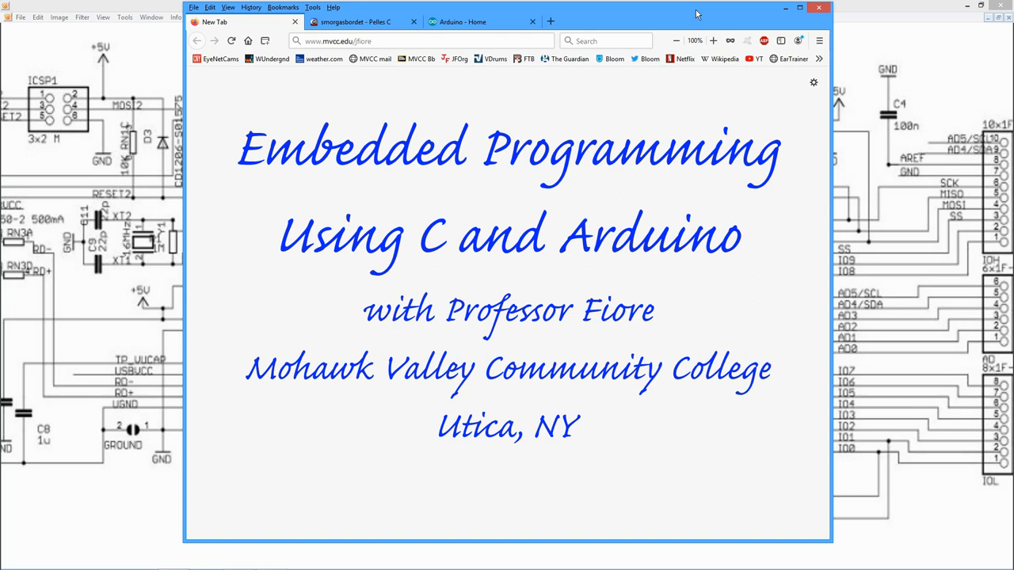
mouse_move(687, 11)
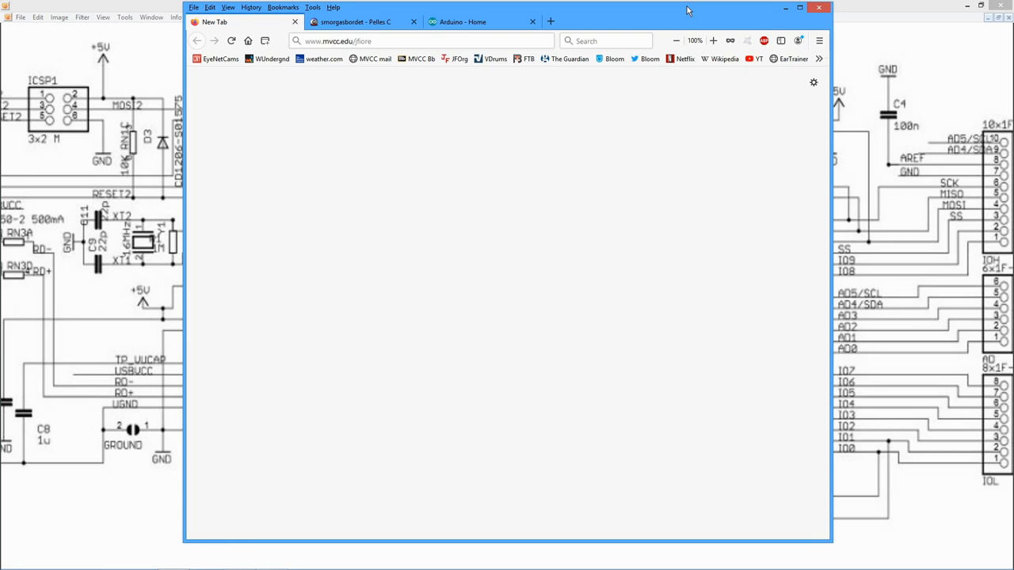
mouse_move(671, 22)
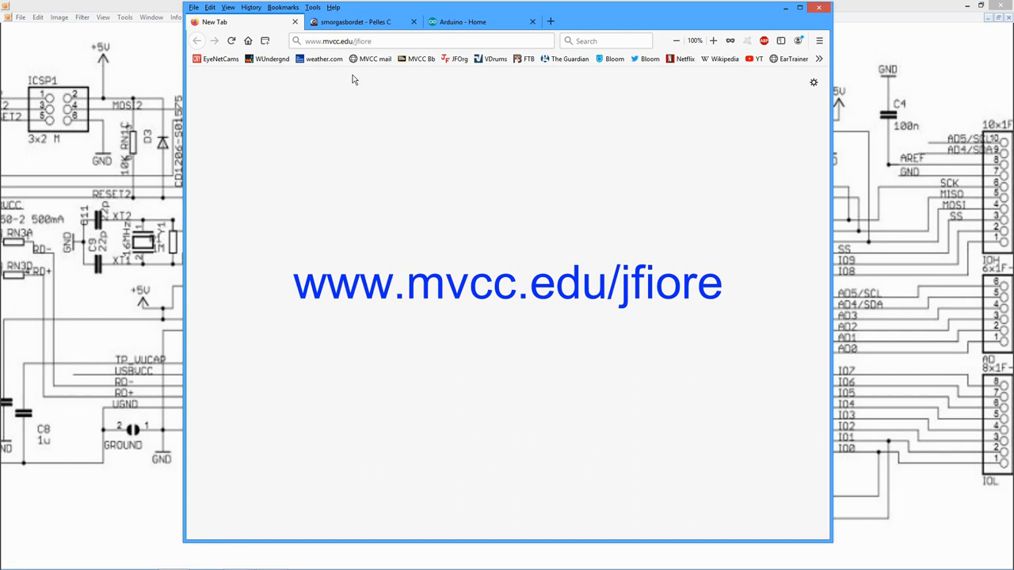
left_click(393, 41)
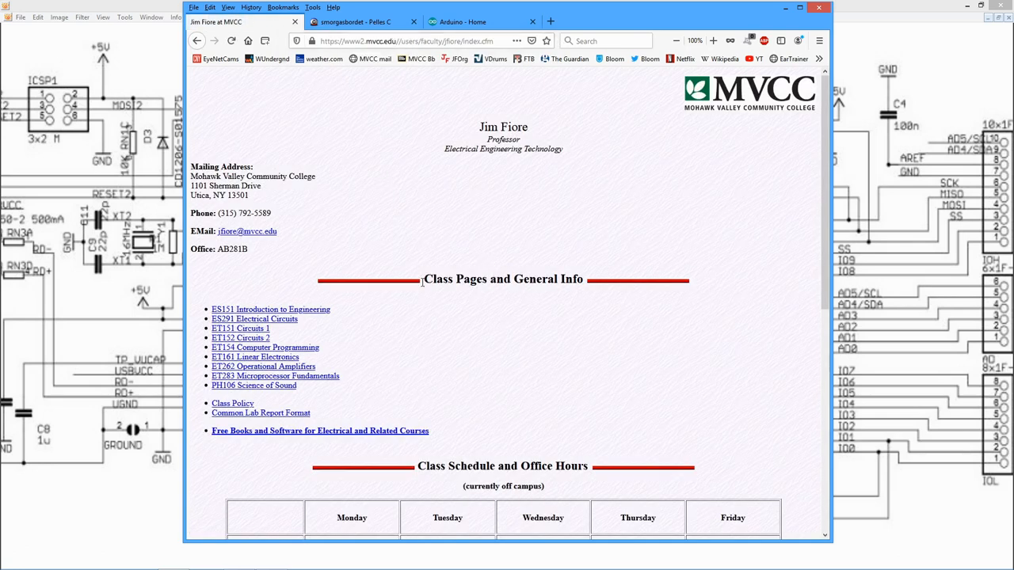
mouse_move(344, 436)
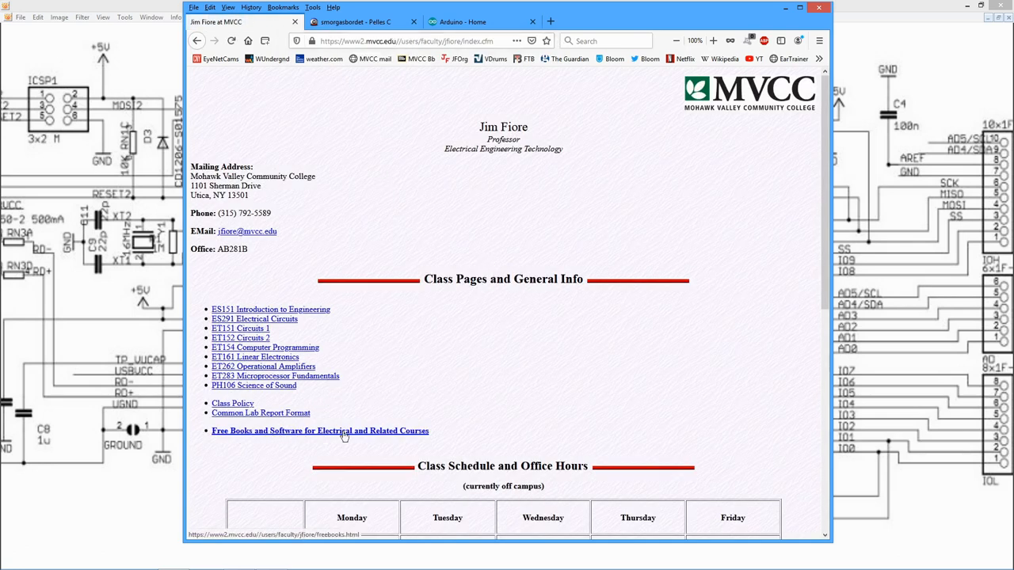
Go to the Free Books and Software page and reach the Texts, Lab Manuals and Workbooks list.
left_click(320, 430)
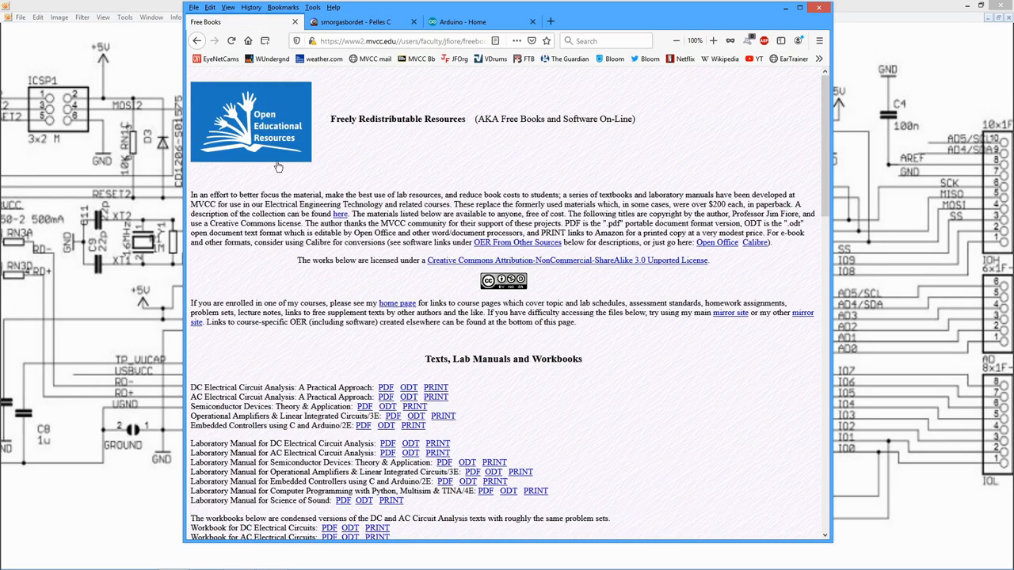
scroll("down", 3)
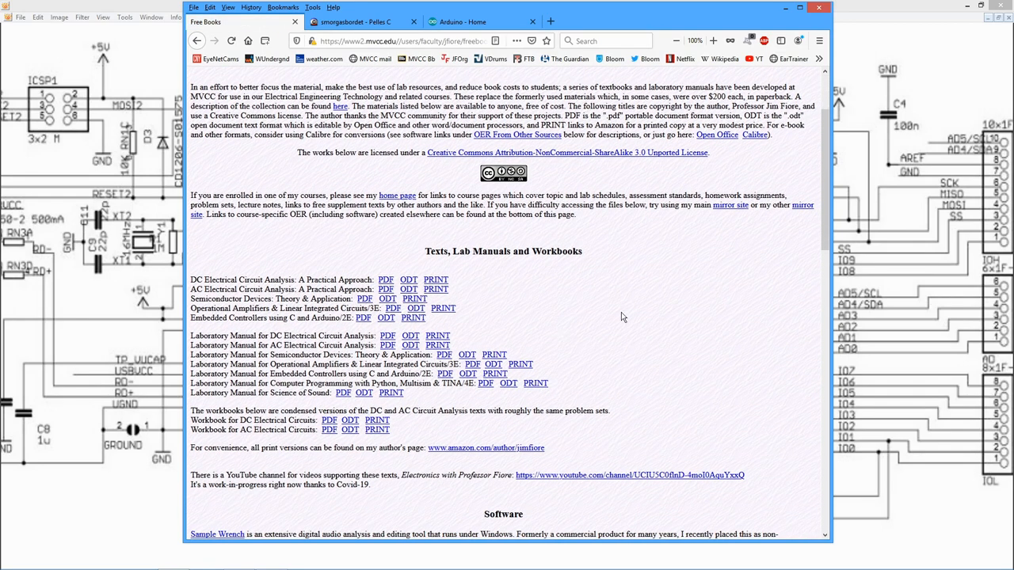
mouse_move(599, 333)
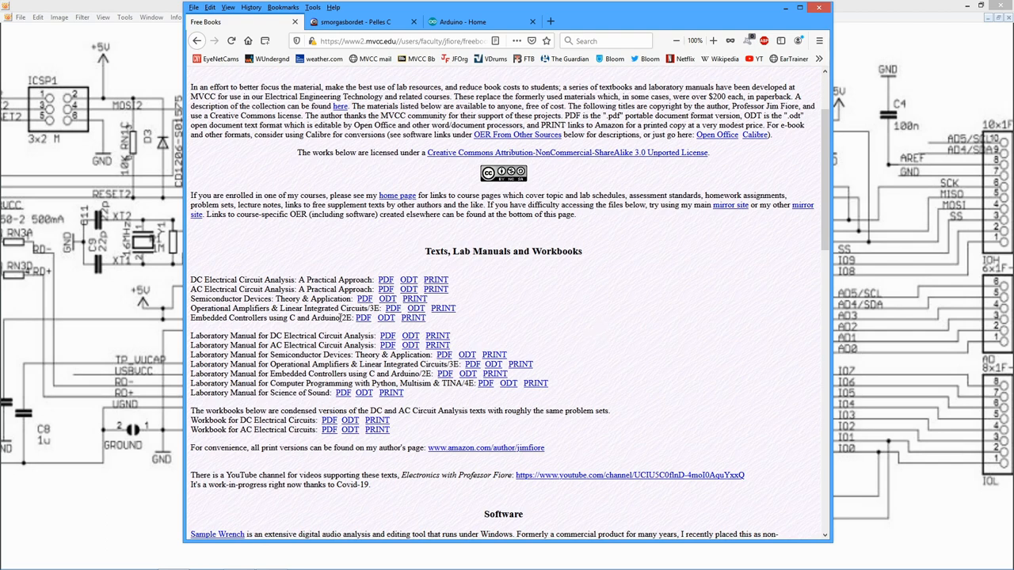
mouse_move(363, 317)
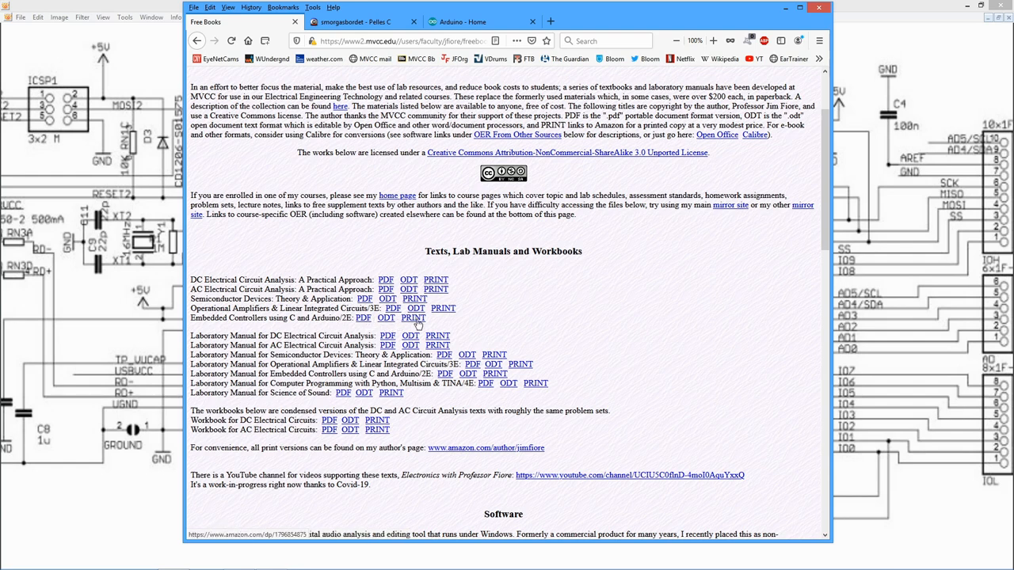
left_click(411, 317)
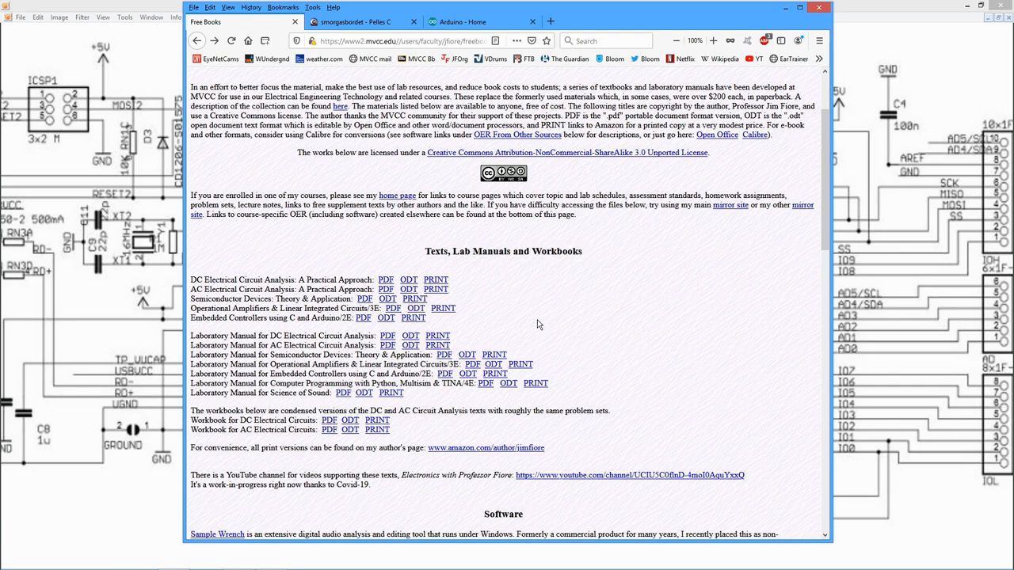
mouse_move(537, 323)
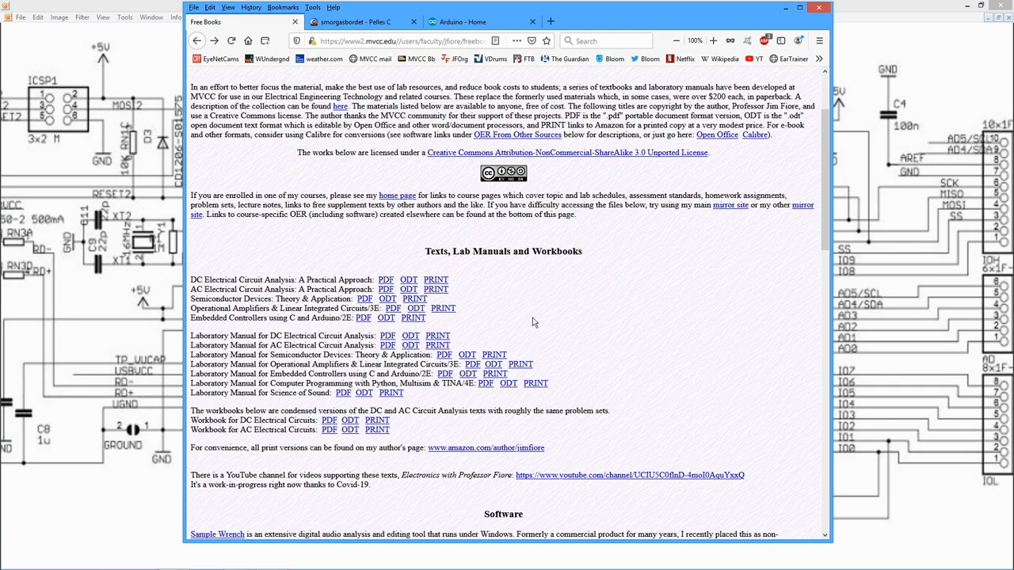
mouse_move(491, 339)
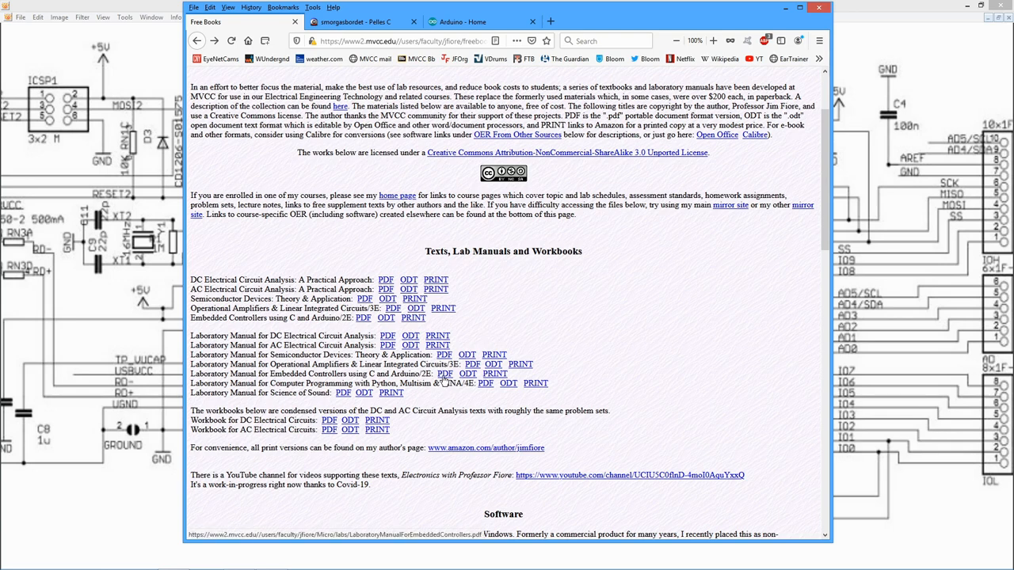
left_click(443, 374)
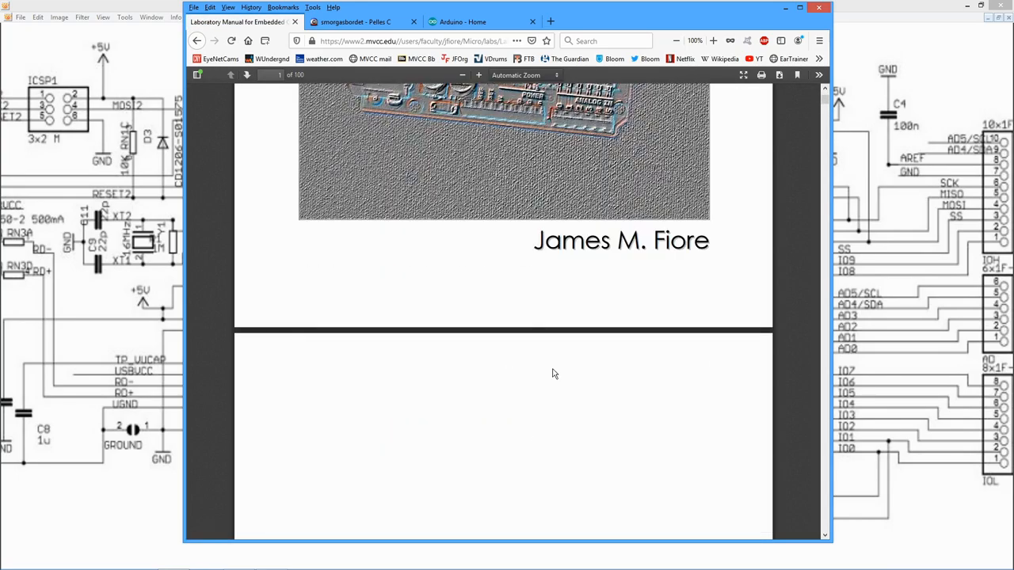
scroll("down", 3)
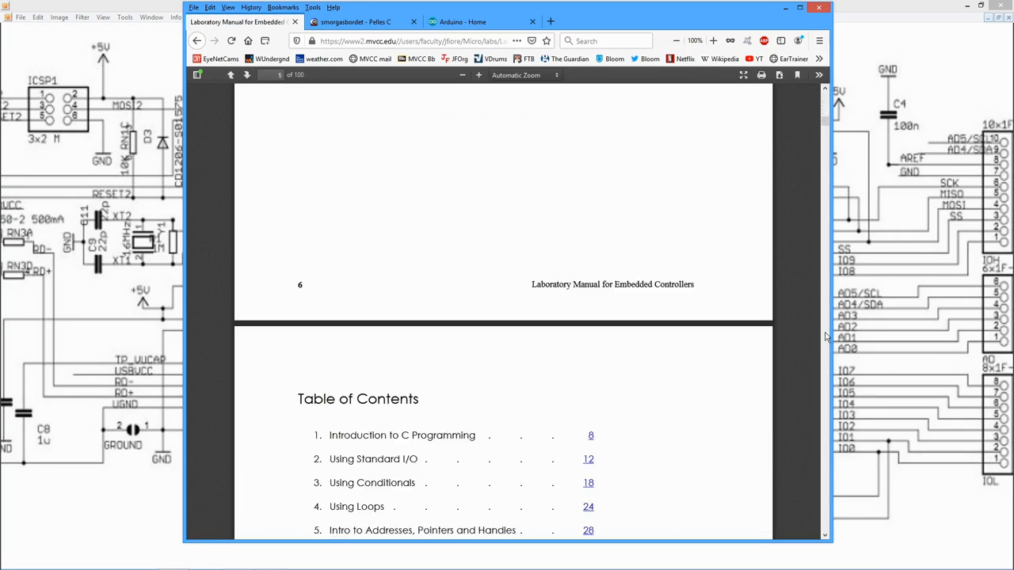
scroll("down", 3)
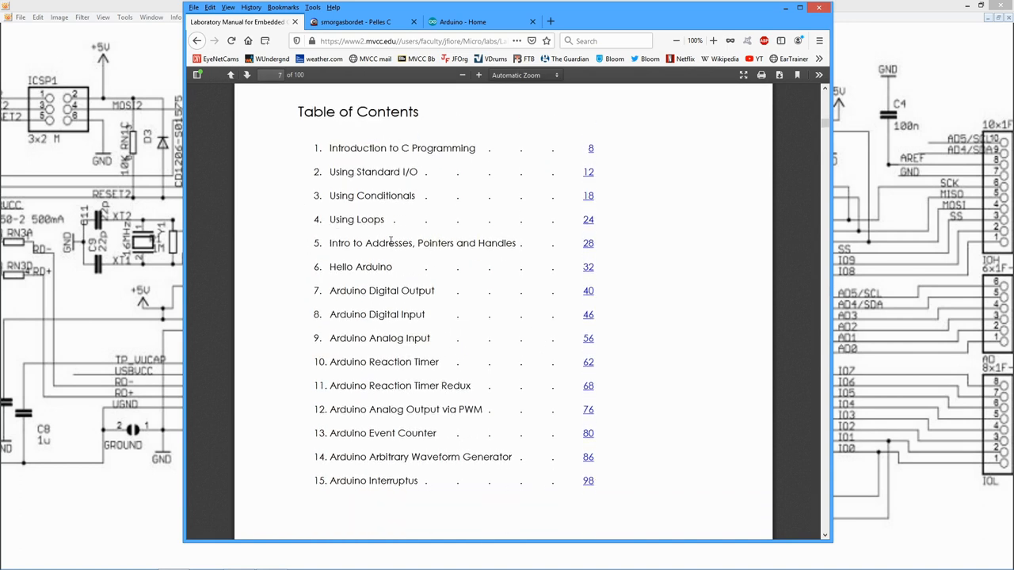
mouse_move(326, 234)
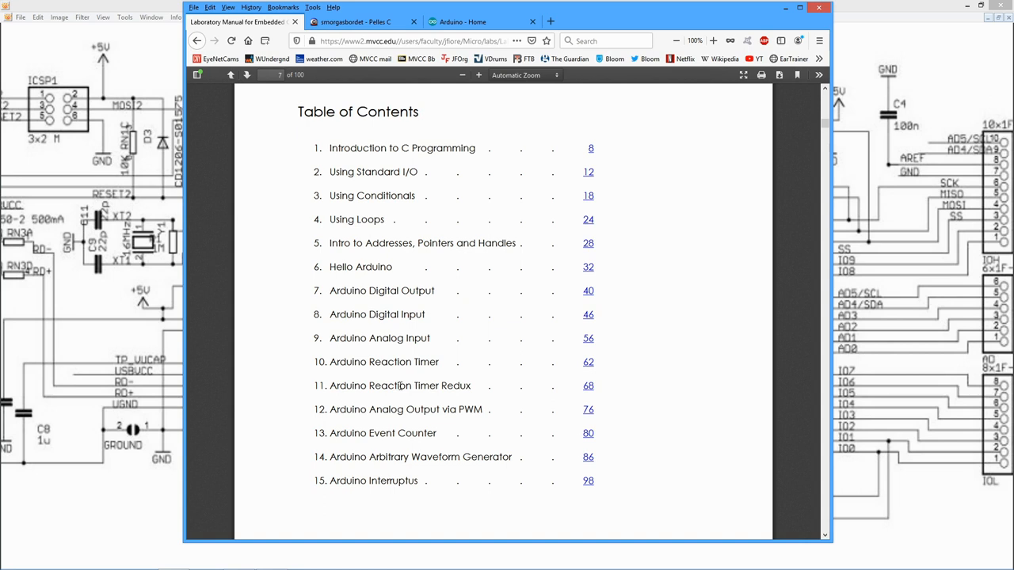
mouse_move(293, 205)
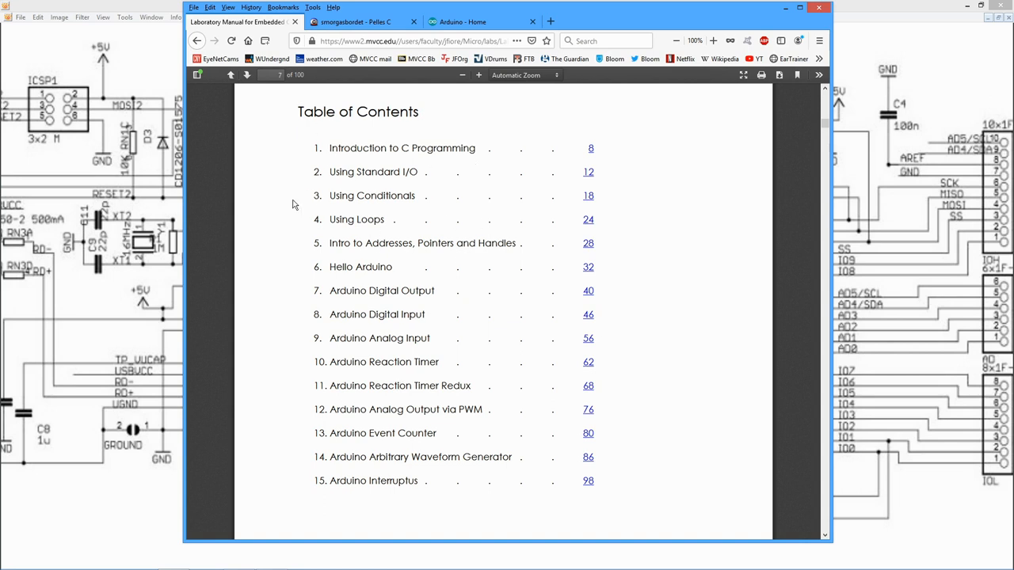
mouse_move(437, 227)
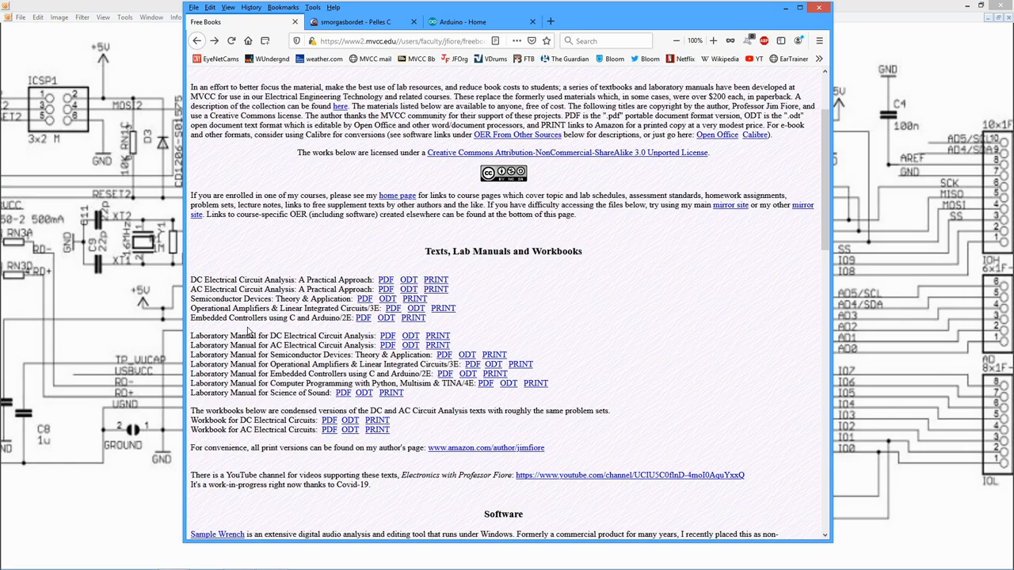
View the Embedded Controllers textbook PDF's table of contents down to Bits & Pieces and Index.
left_click(362, 317)
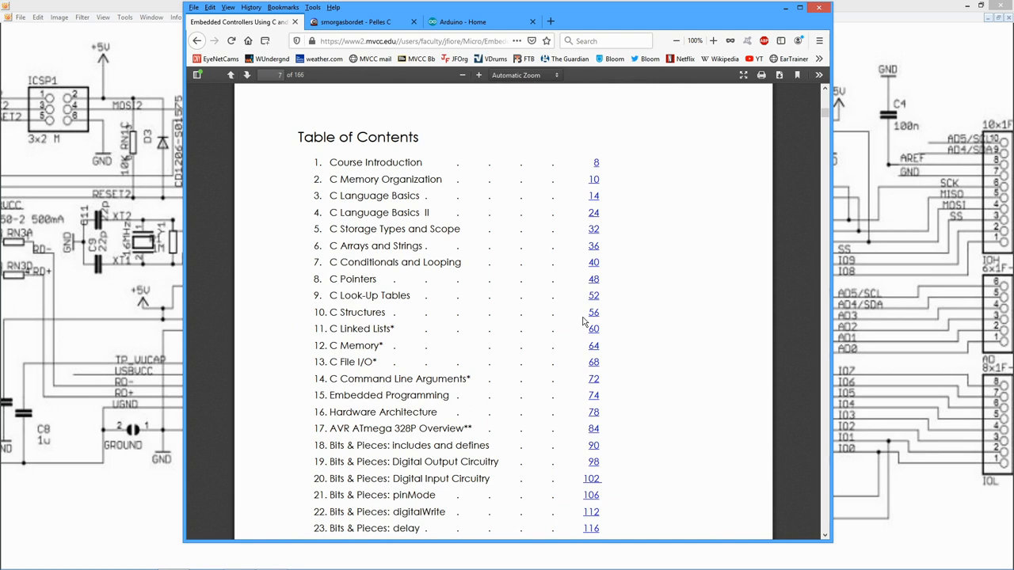
scroll("down", 3)
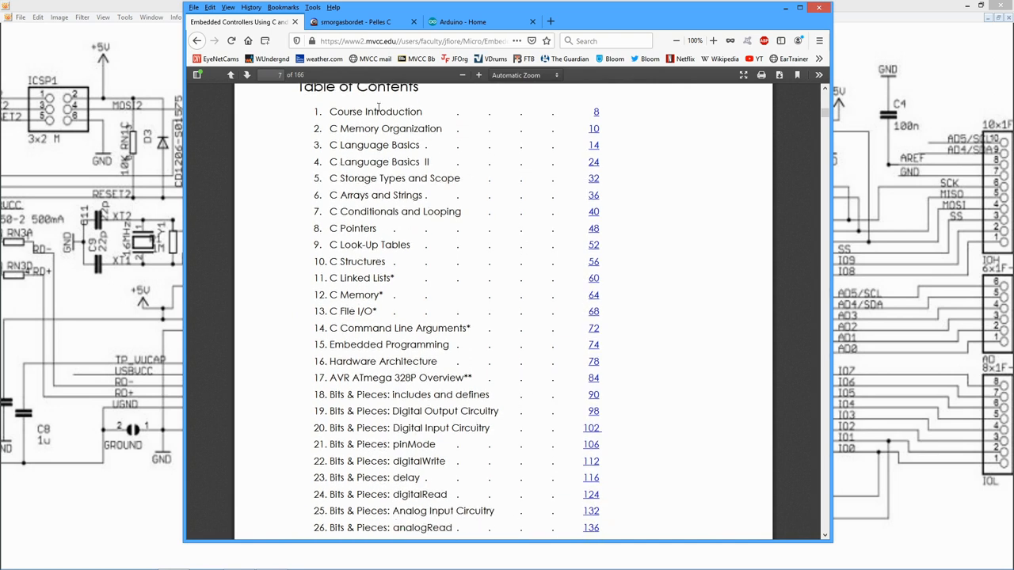
mouse_move(308, 161)
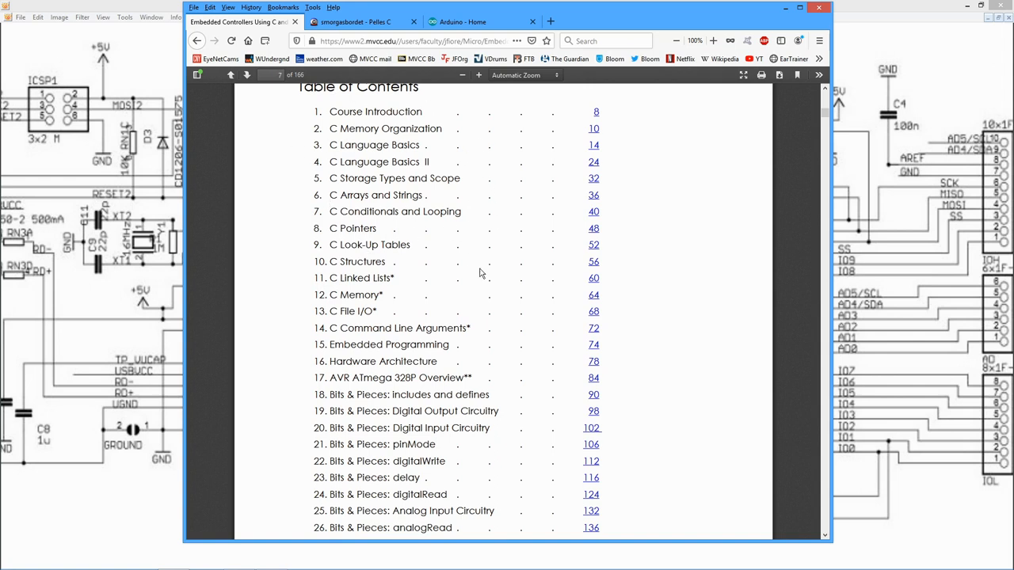
mouse_move(399, 299)
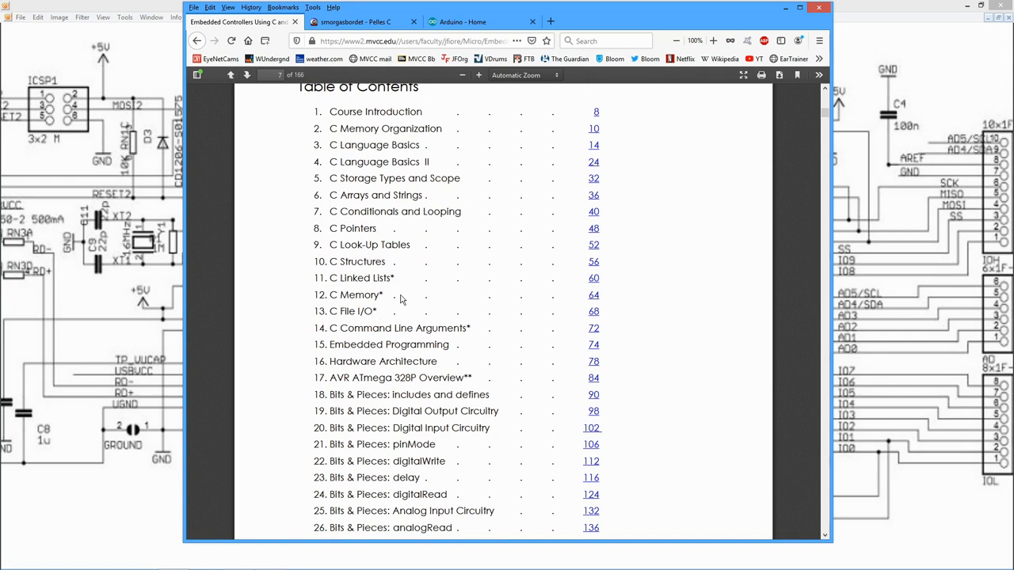
mouse_move(428, 361)
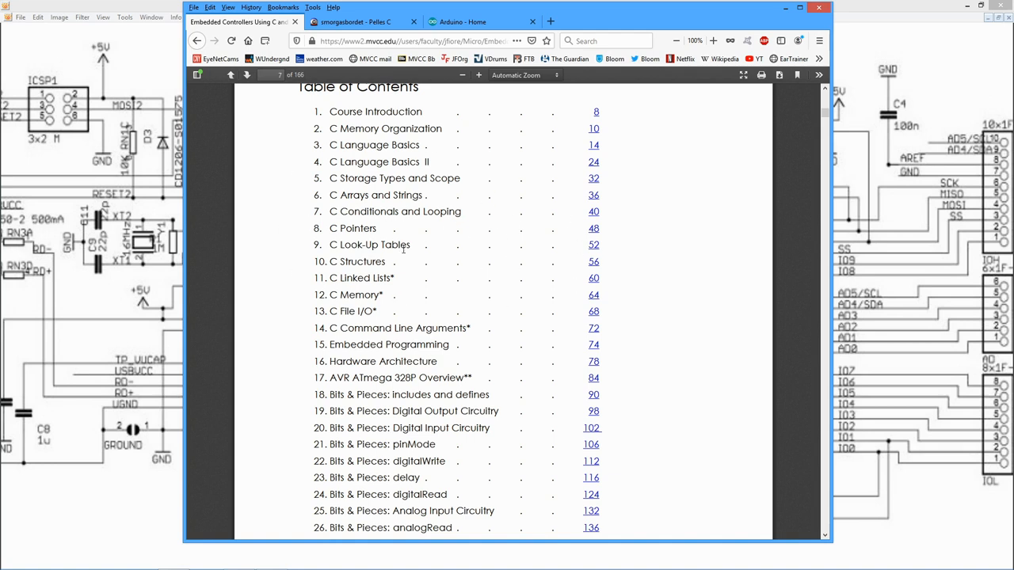
mouse_move(404, 282)
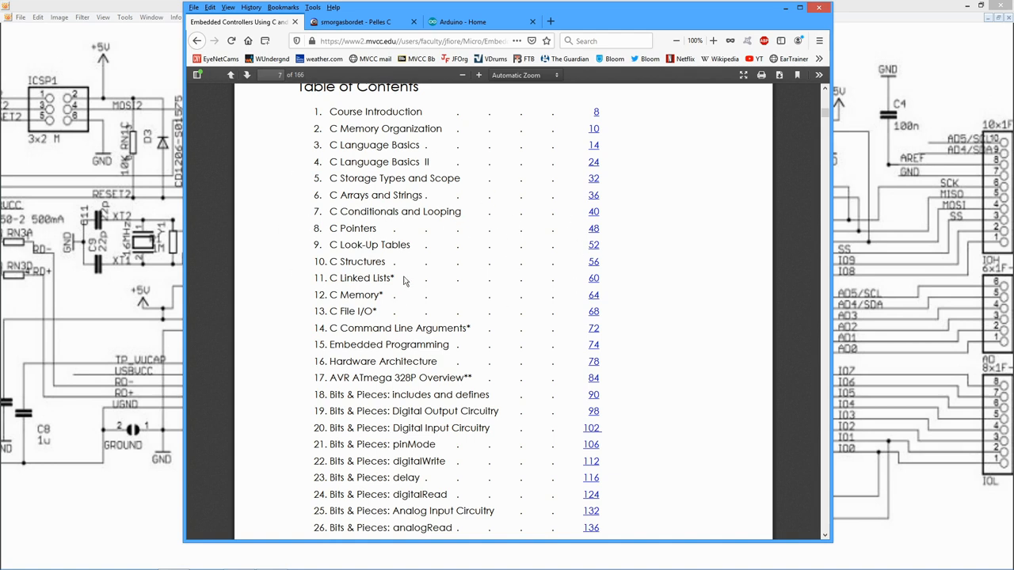
mouse_move(299, 310)
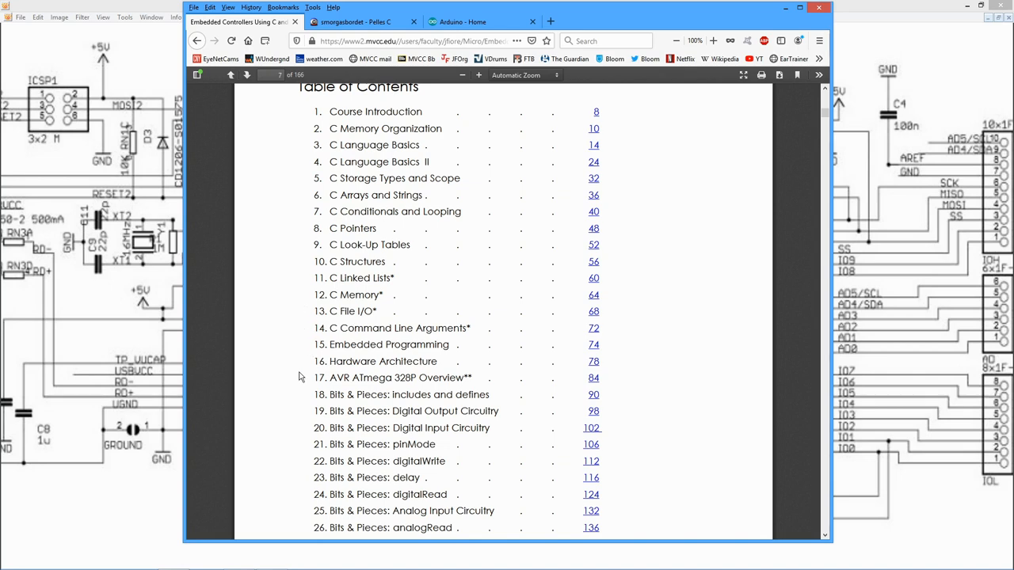
scroll("down", 3)
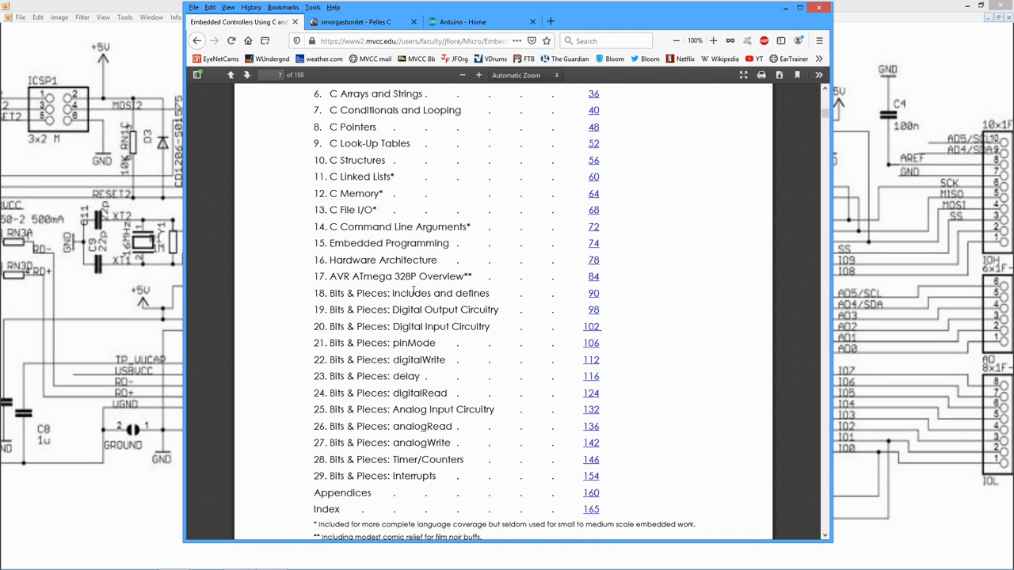
mouse_move(422, 469)
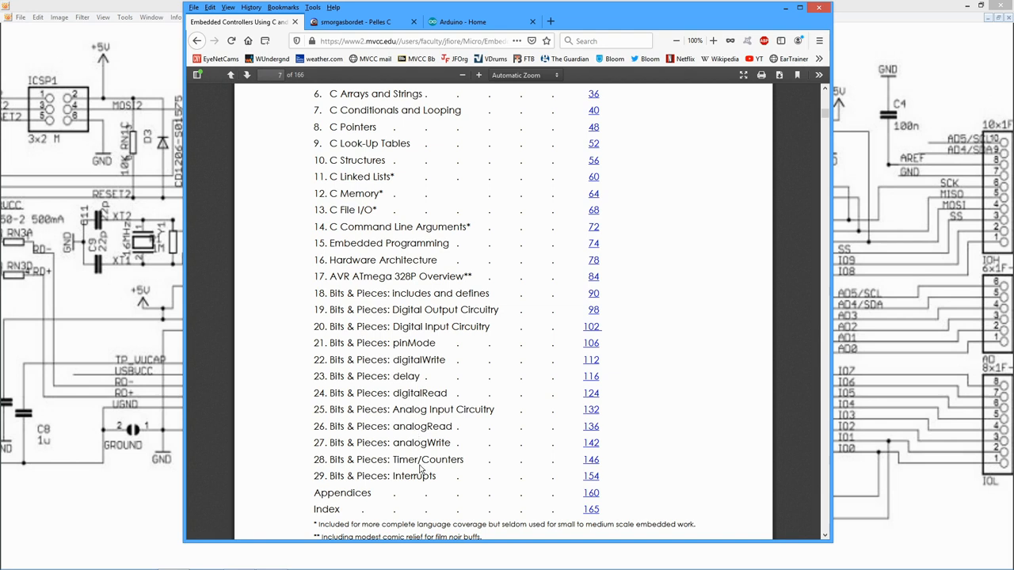
mouse_move(288, 365)
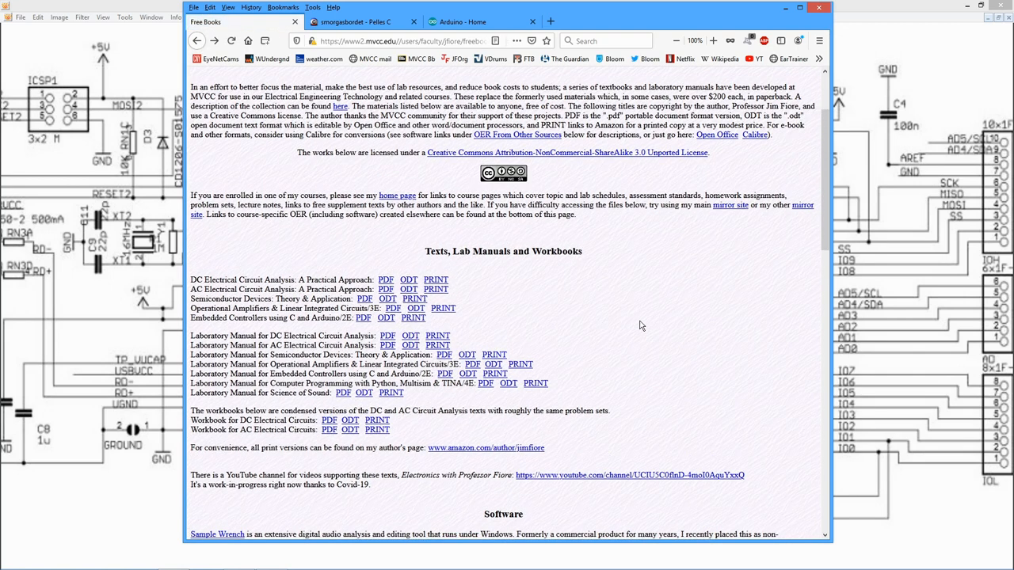
mouse_move(630, 320)
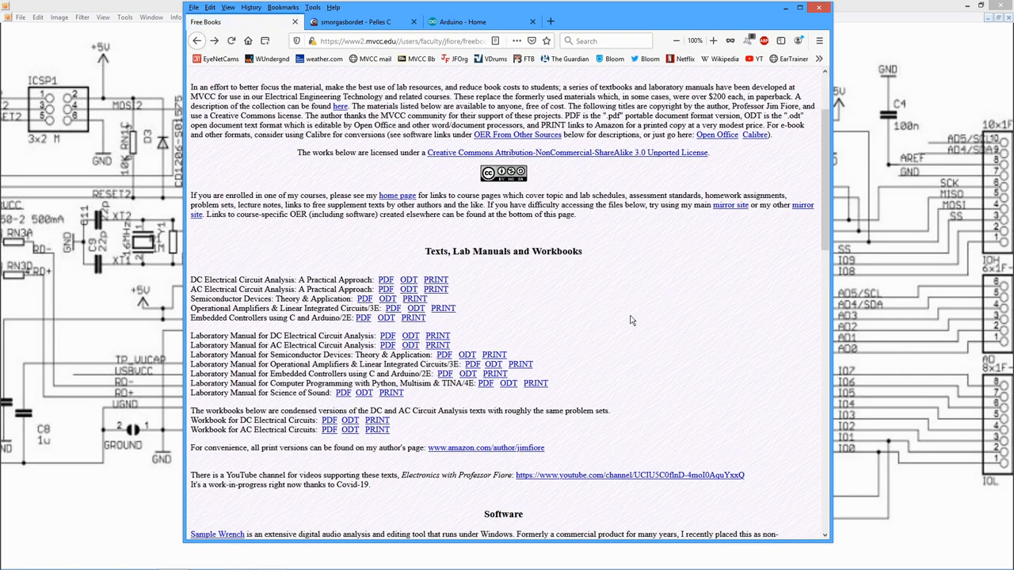
mouse_move(621, 312)
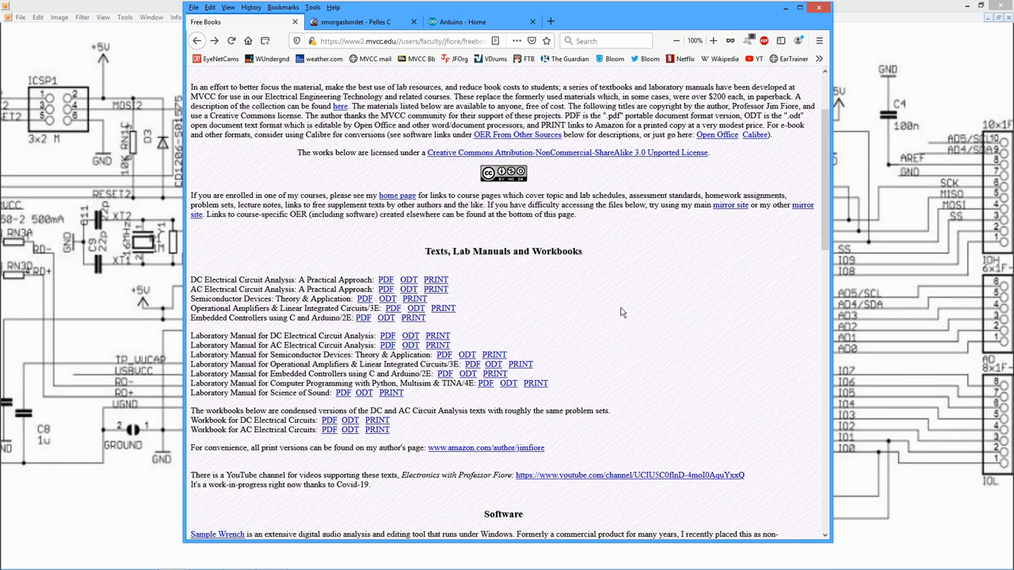
mouse_move(409, 278)
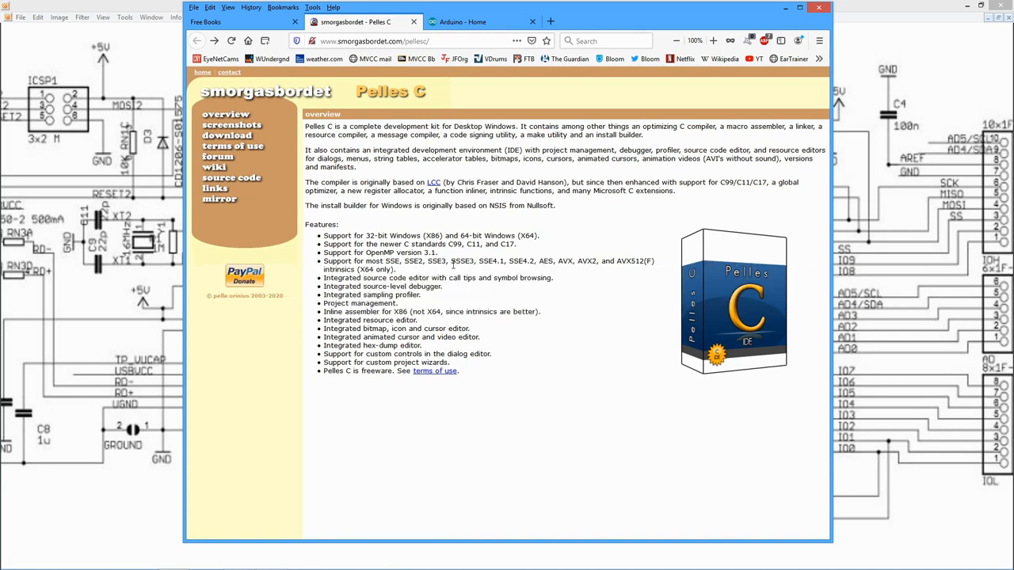
left_click(226, 134)
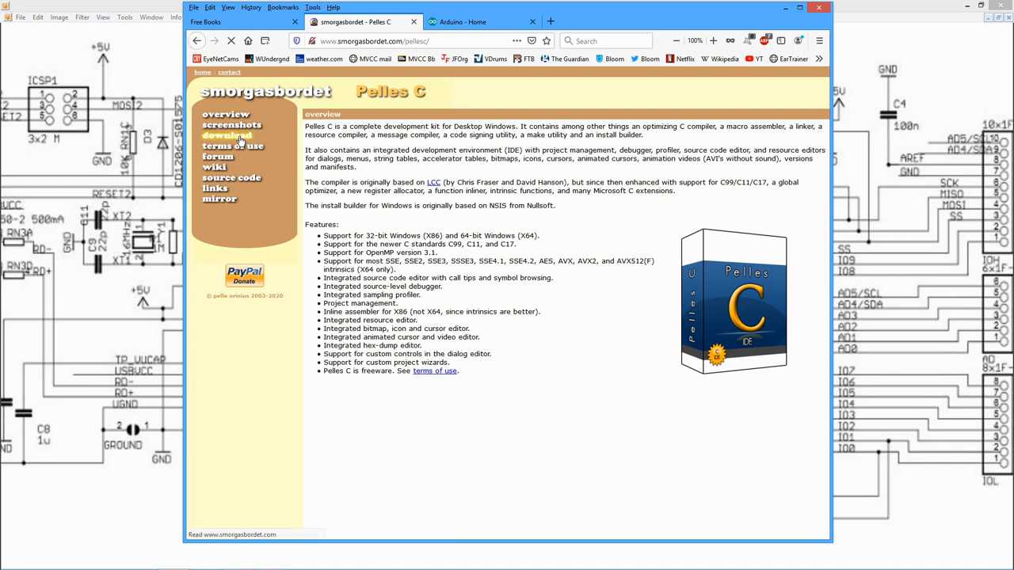
left_click(227, 135)
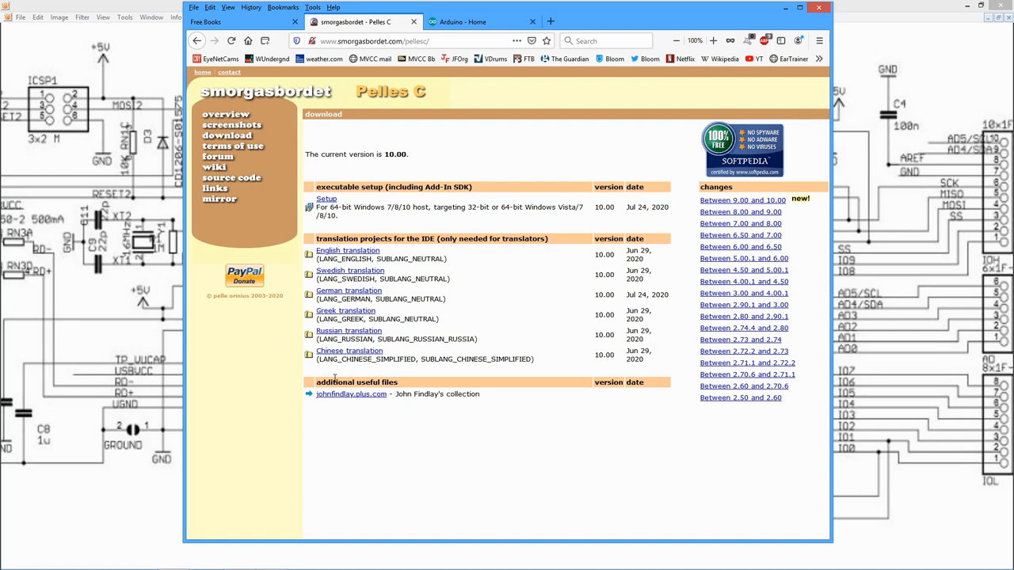
mouse_move(327, 200)
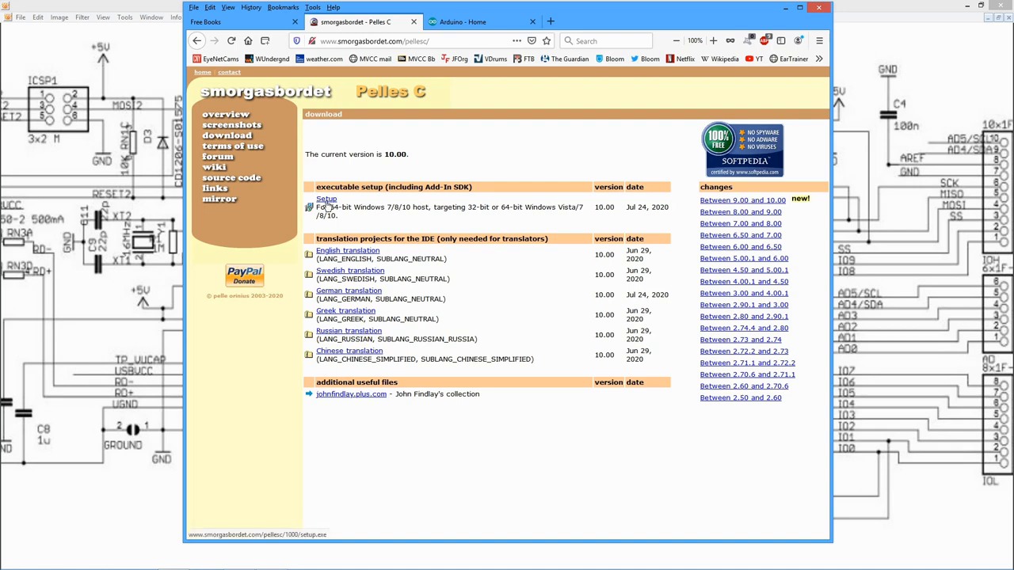
left_click(326, 199)
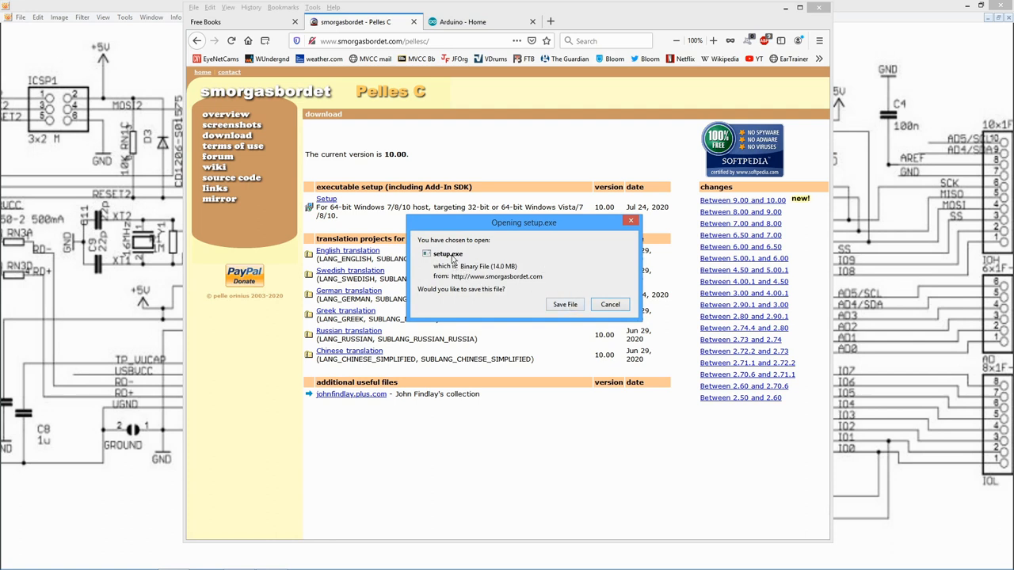
mouse_move(493, 266)
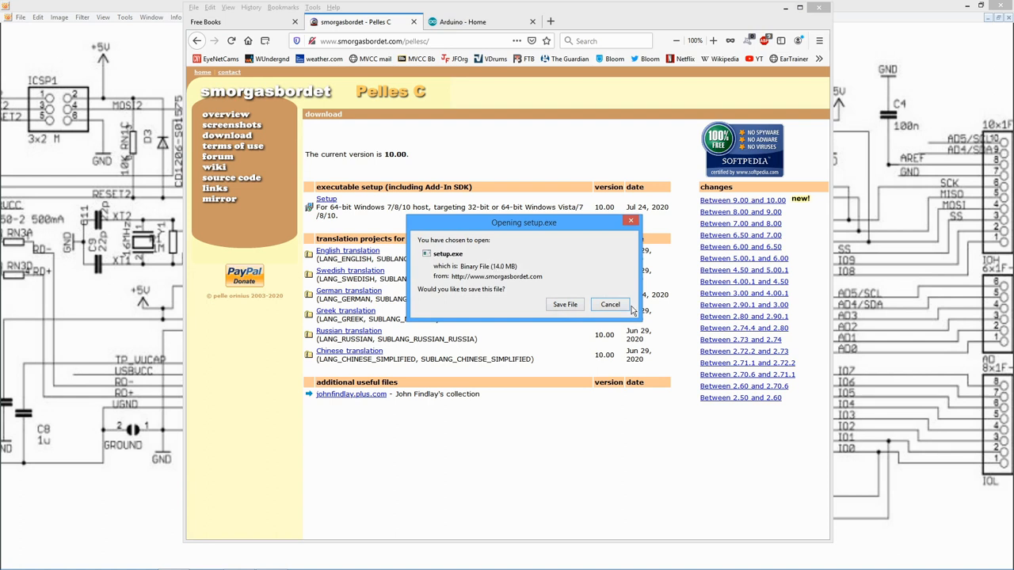
left_click(609, 304)
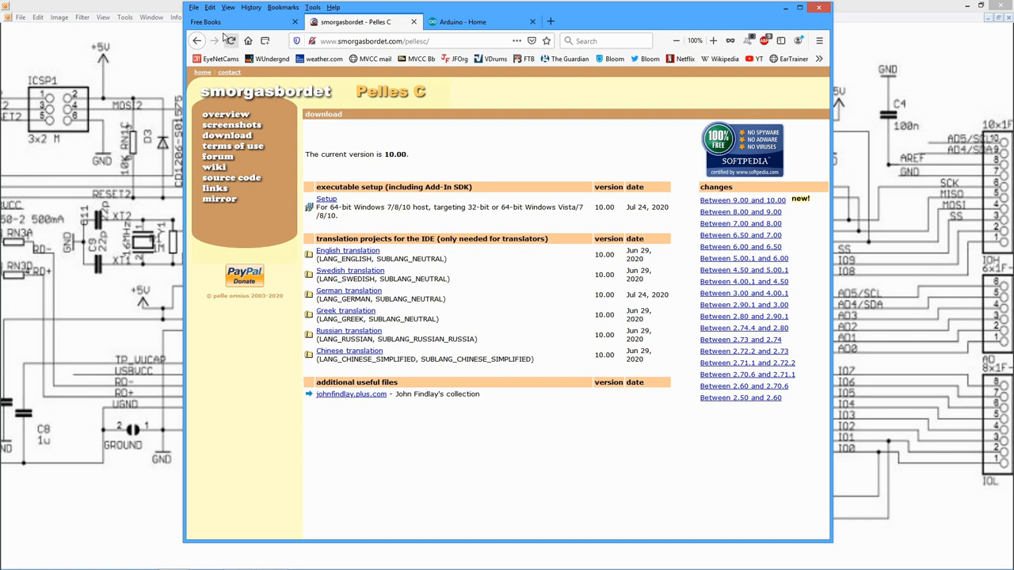
mouse_move(197, 41)
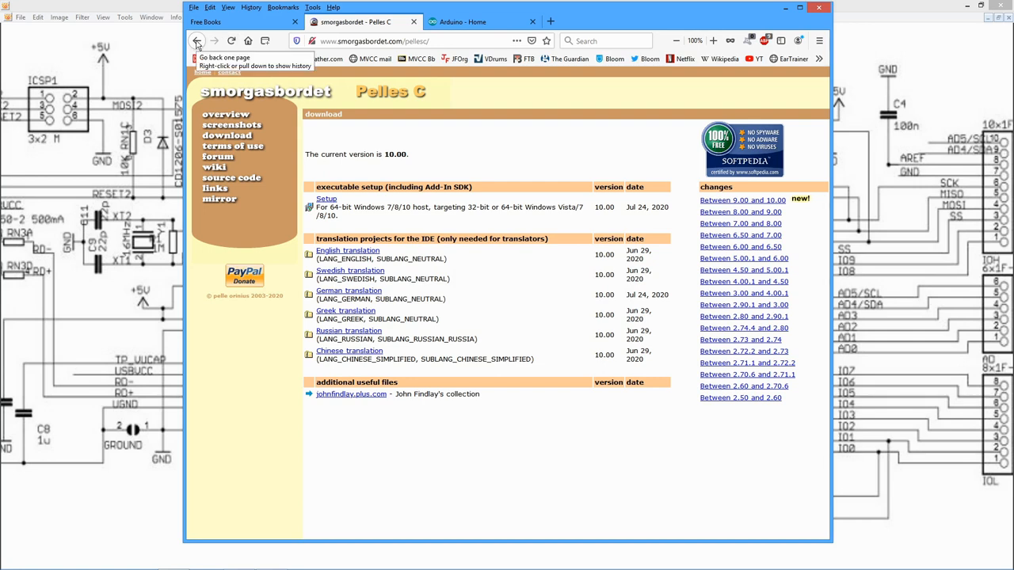
left_click(197, 41)
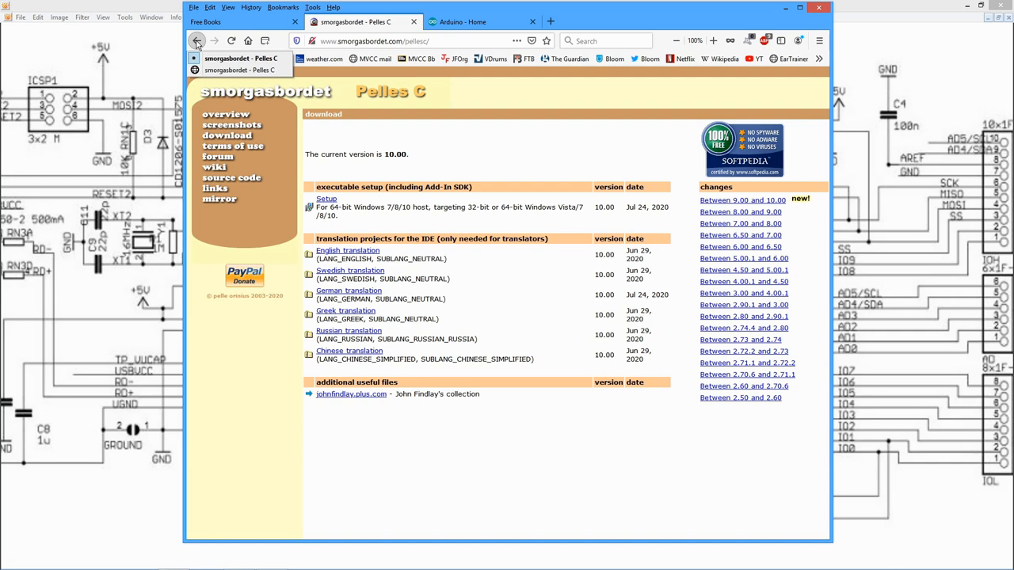
left_click(196, 42)
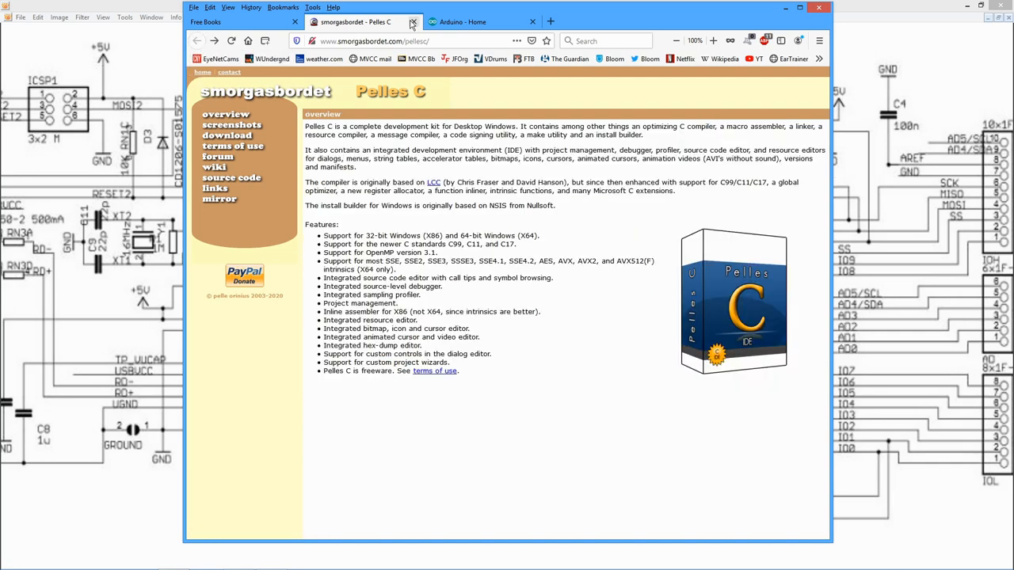
Show the Arduino Software page's Download the Arduino IDE 1.8.13 section.
left_click(462, 23)
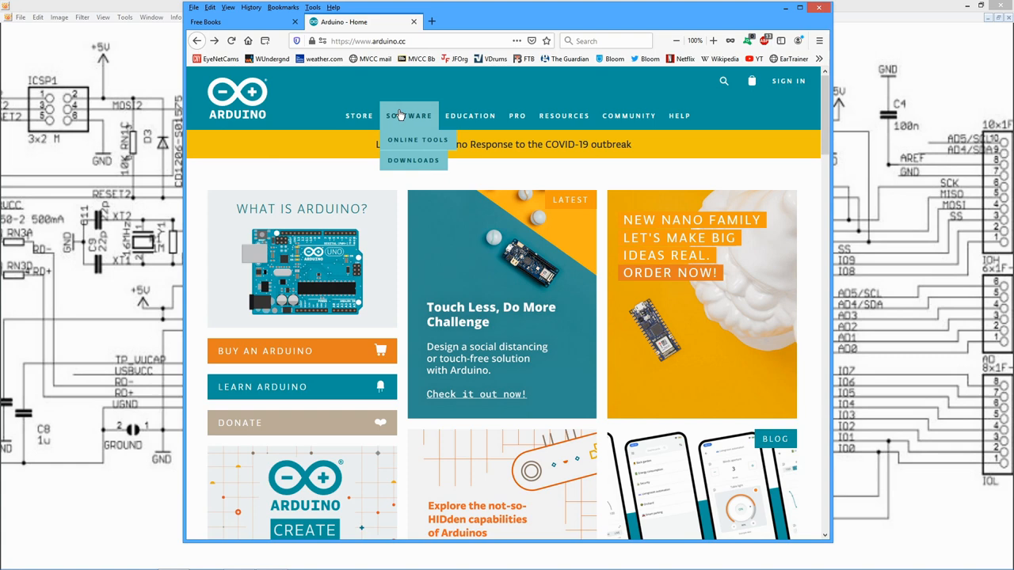
left_click(412, 160)
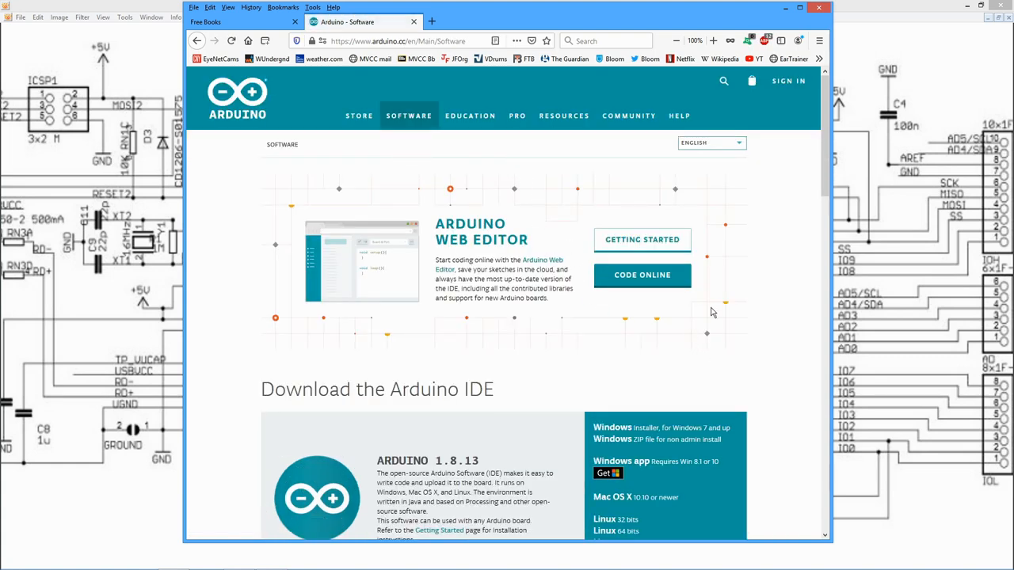
scroll("down", 3)
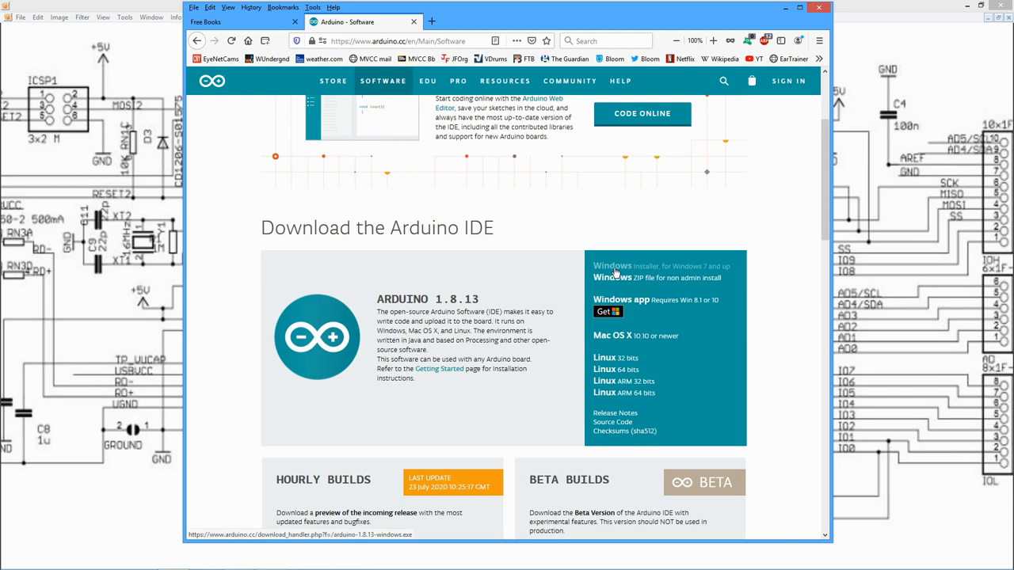
mouse_move(623, 335)
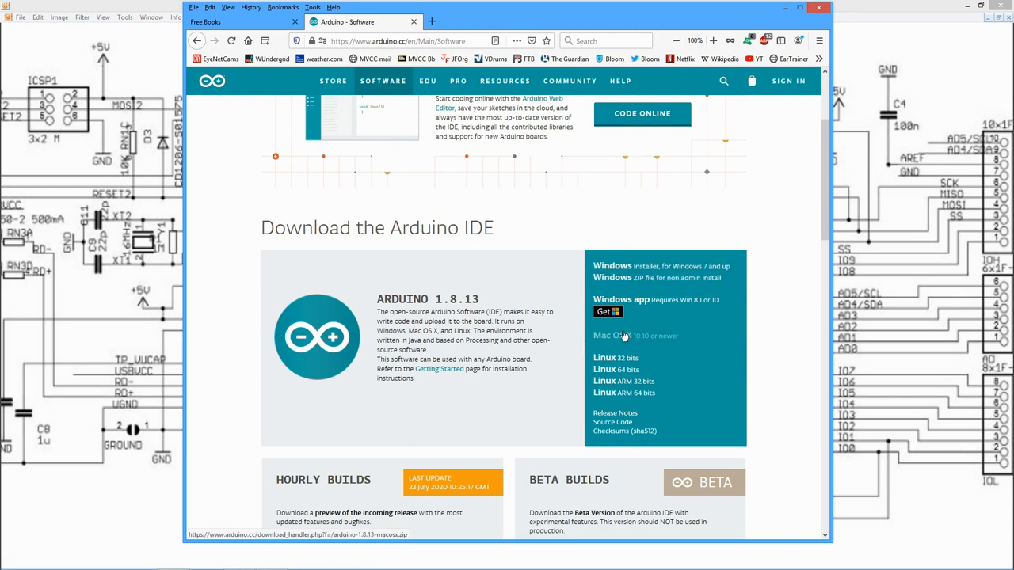
mouse_move(605, 358)
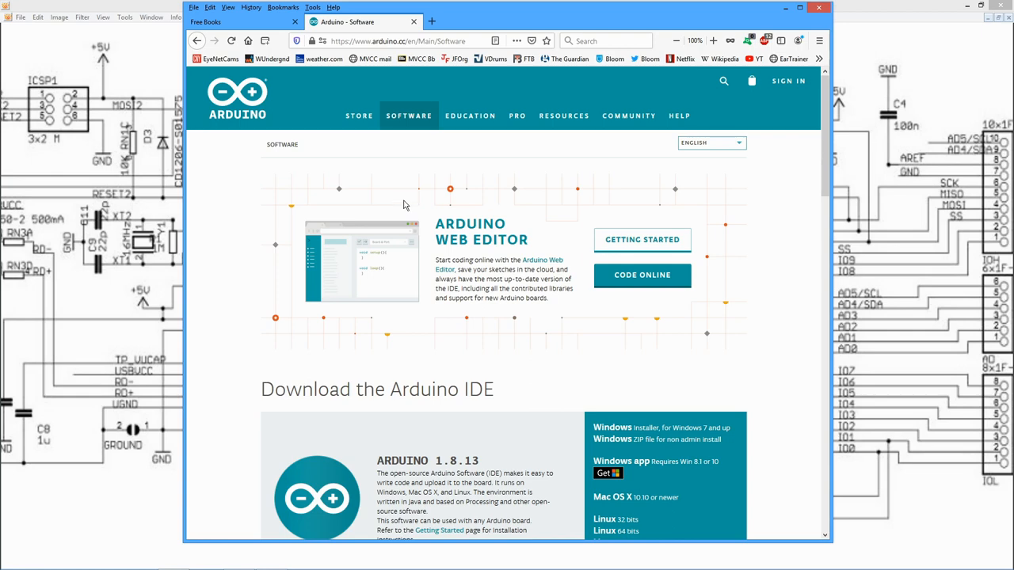
mouse_move(394, 206)
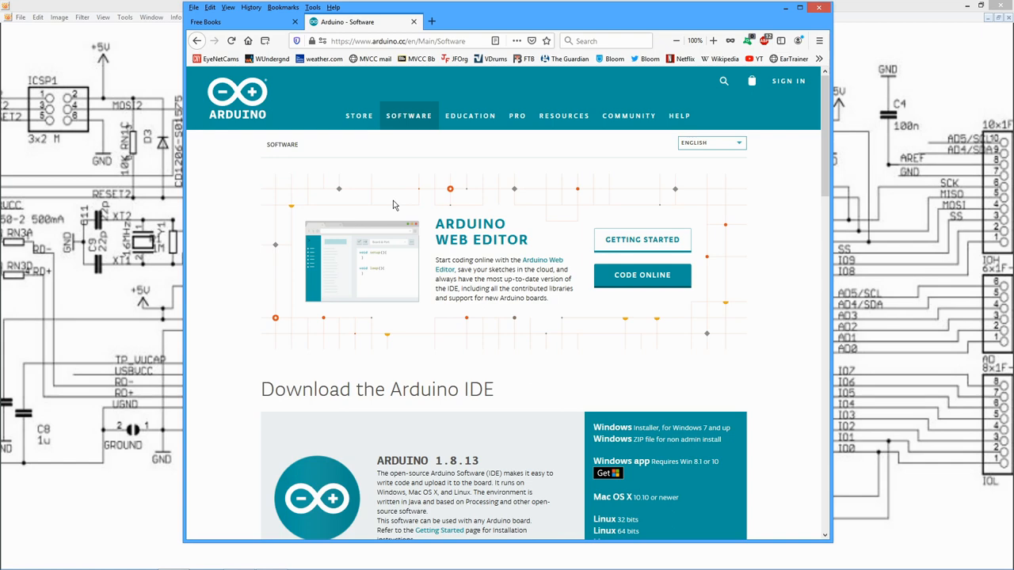
mouse_move(406, 150)
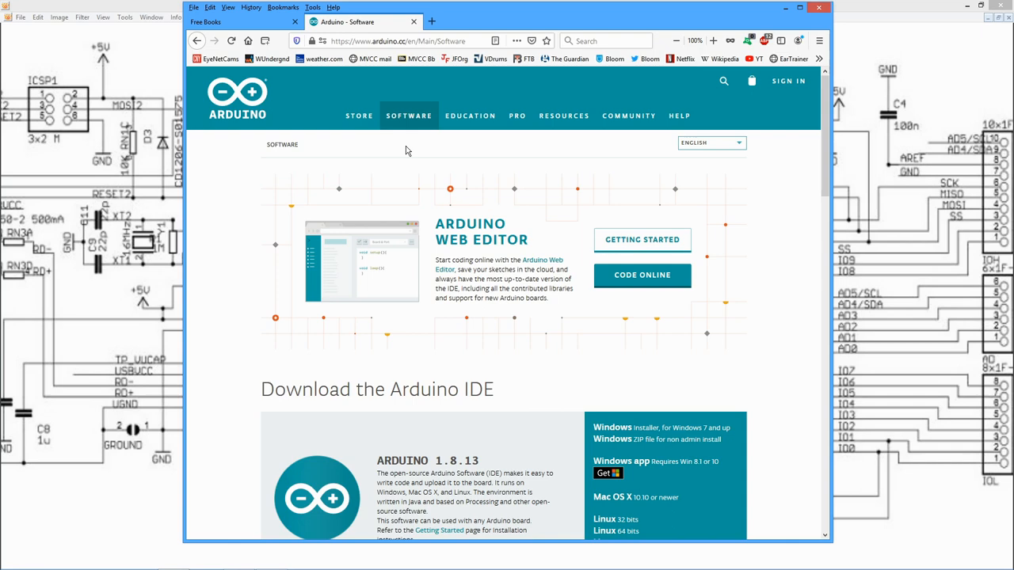
Return to the Free Books page, leaving the Pelles C and Arduino tabs closed.
left_click(238, 22)
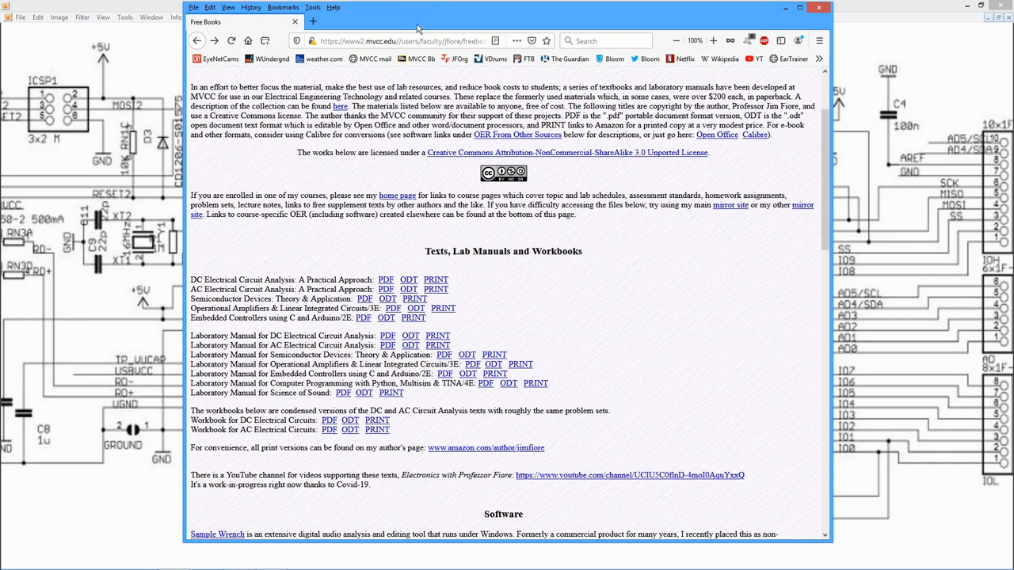
mouse_move(798, 252)
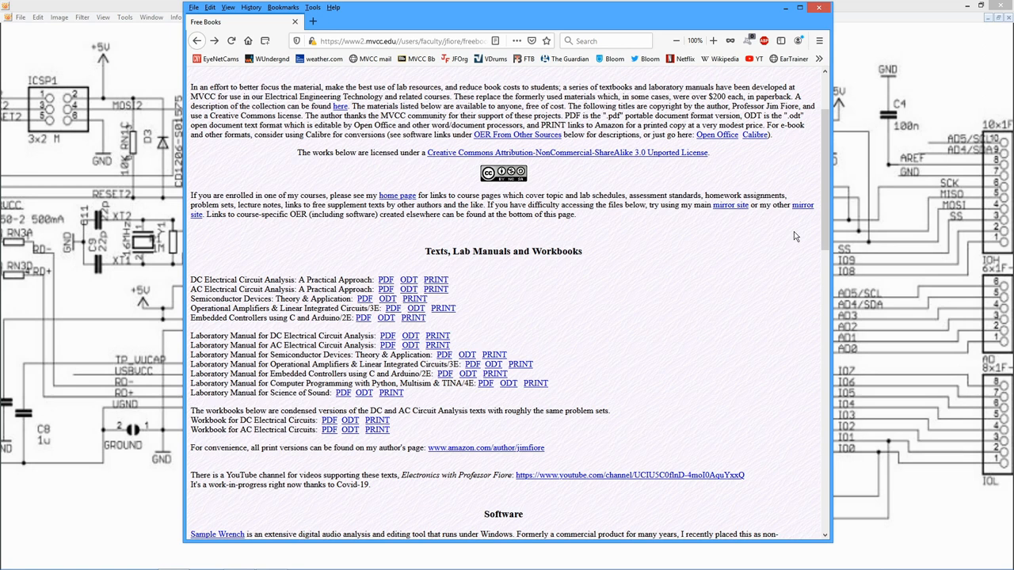
mouse_move(719, 245)
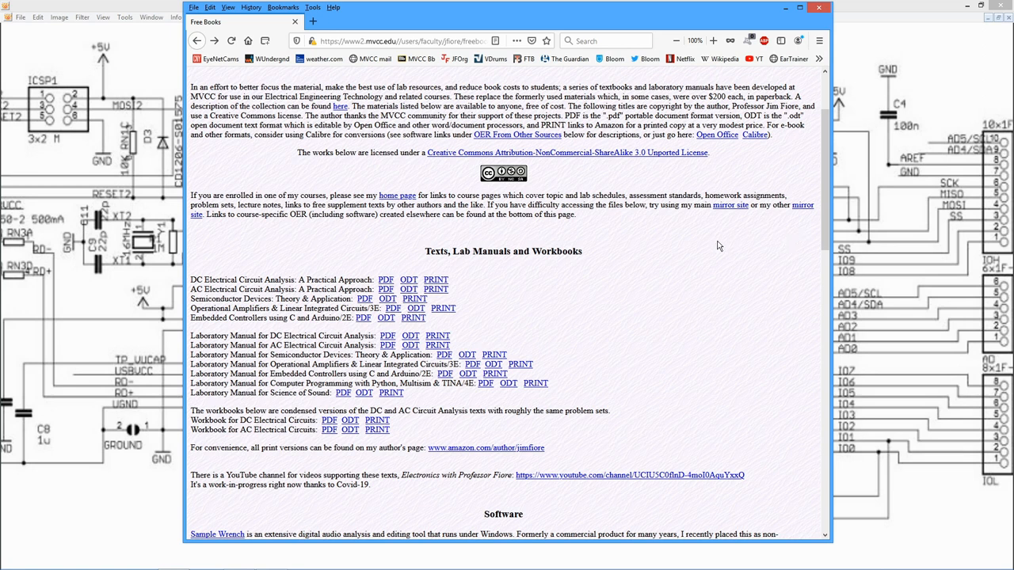